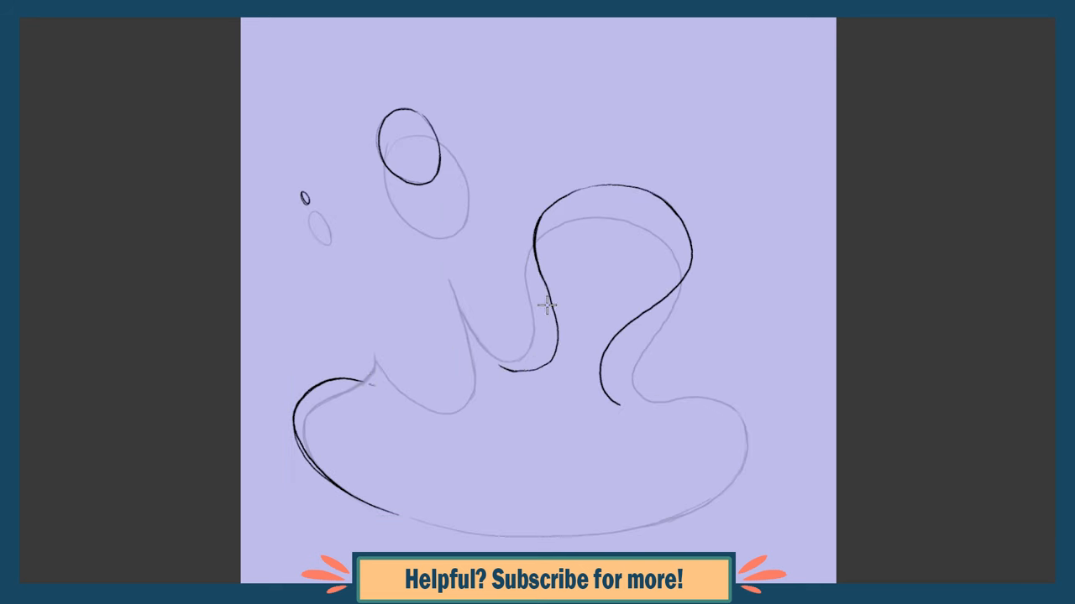
# Step: Trace the flame's outer contour, its base and a rising bubble in black line
pyautogui.moveTo(546, 311); pyautogui.dragTo(449, 390)
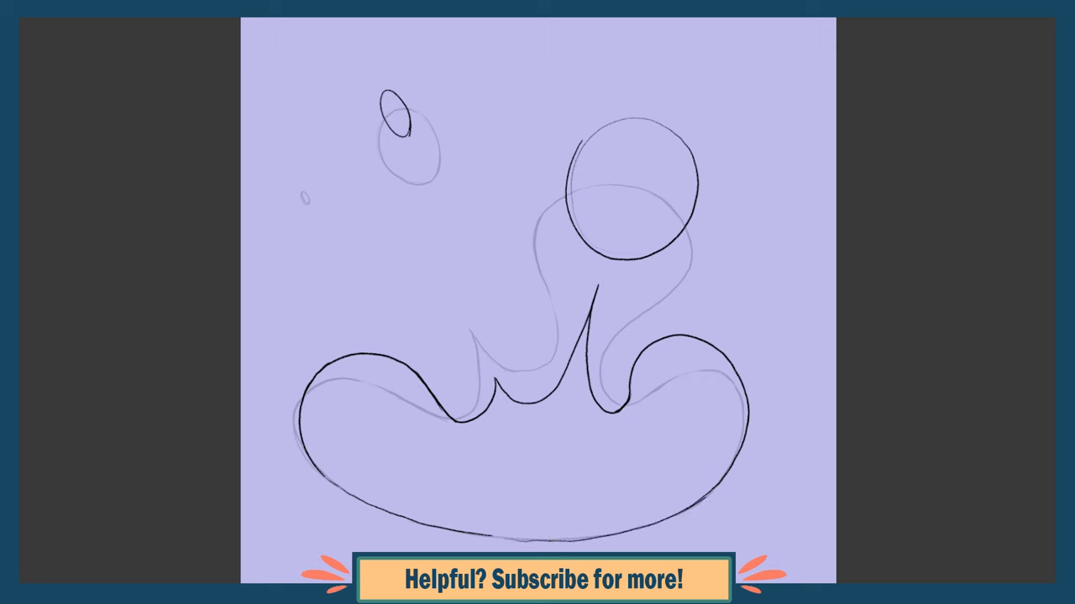
pyautogui.moveTo(311, 382); pyautogui.dragTo(416, 373)
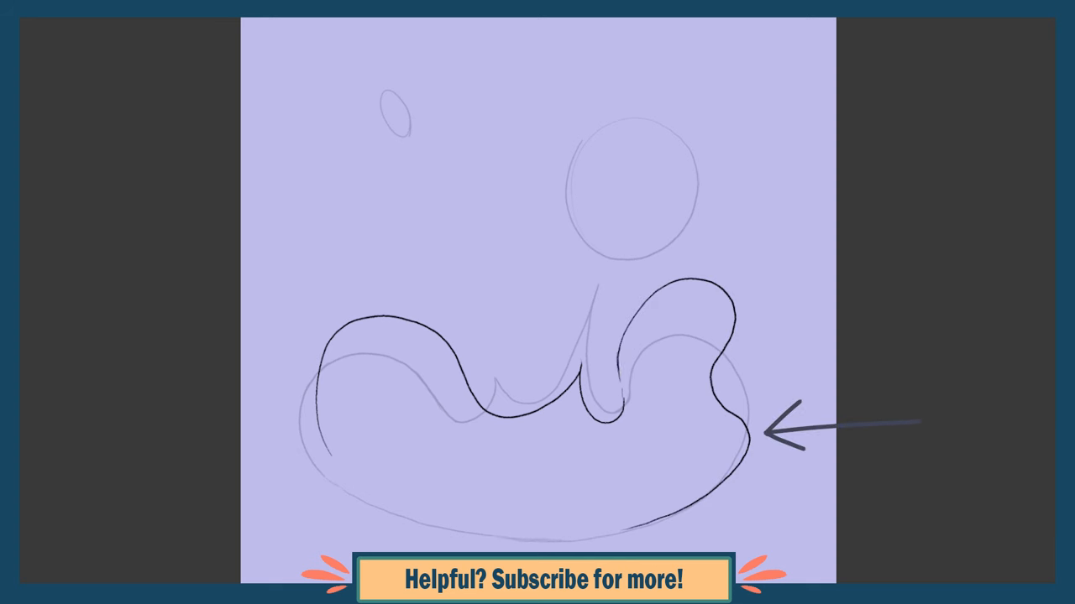
pyautogui.moveTo(714, 381)
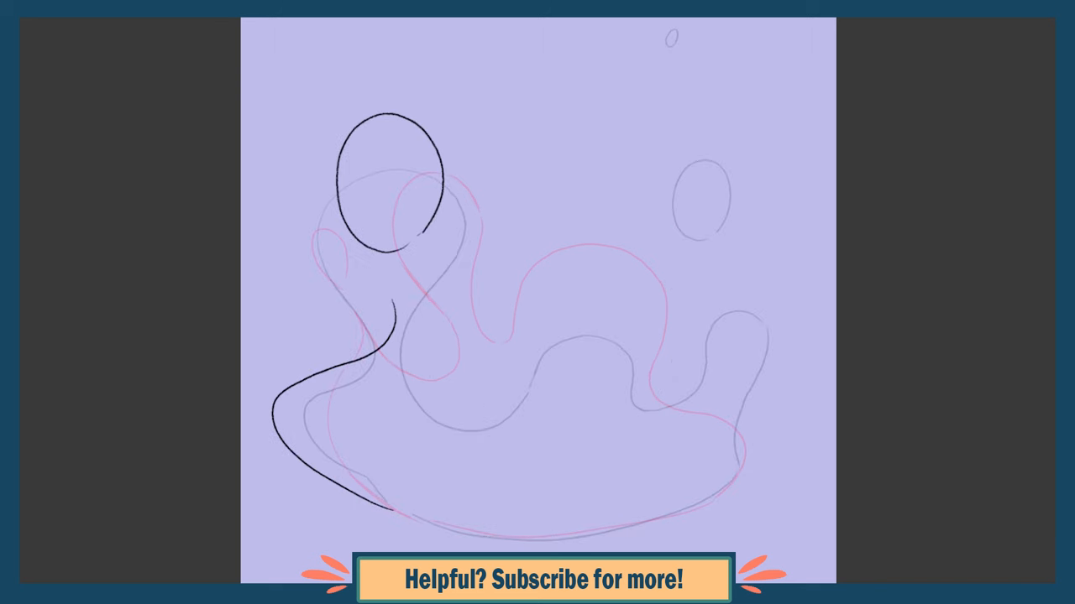
# Step: Draw a small rising oval on the right and continue the flame outline below it
pyautogui.moveTo(747, 269); pyautogui.dragTo(730, 353)
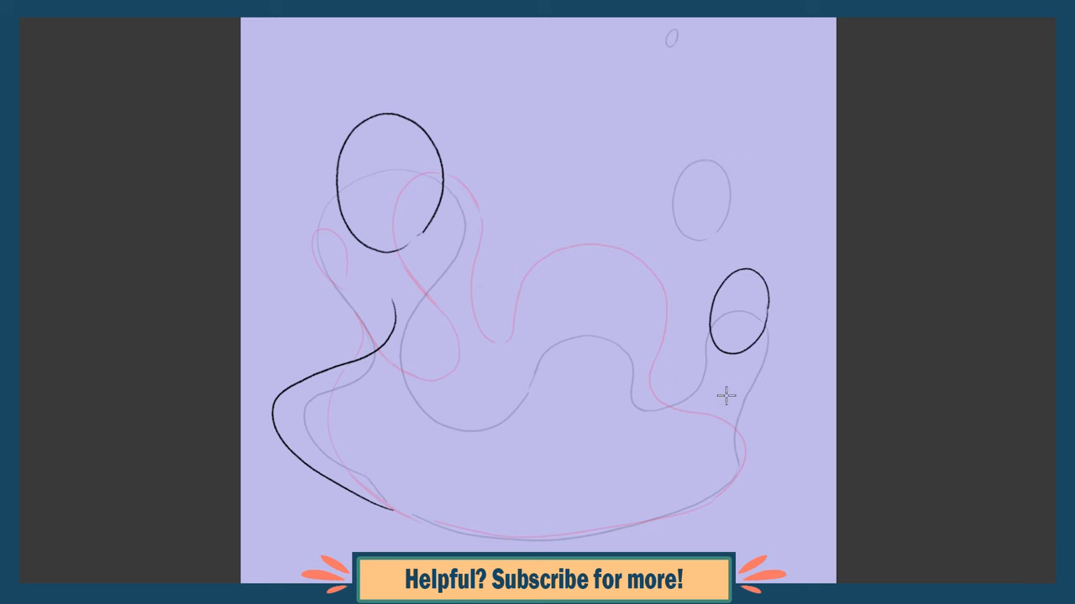
pyautogui.moveTo(724, 370); pyautogui.dragTo(588, 533)
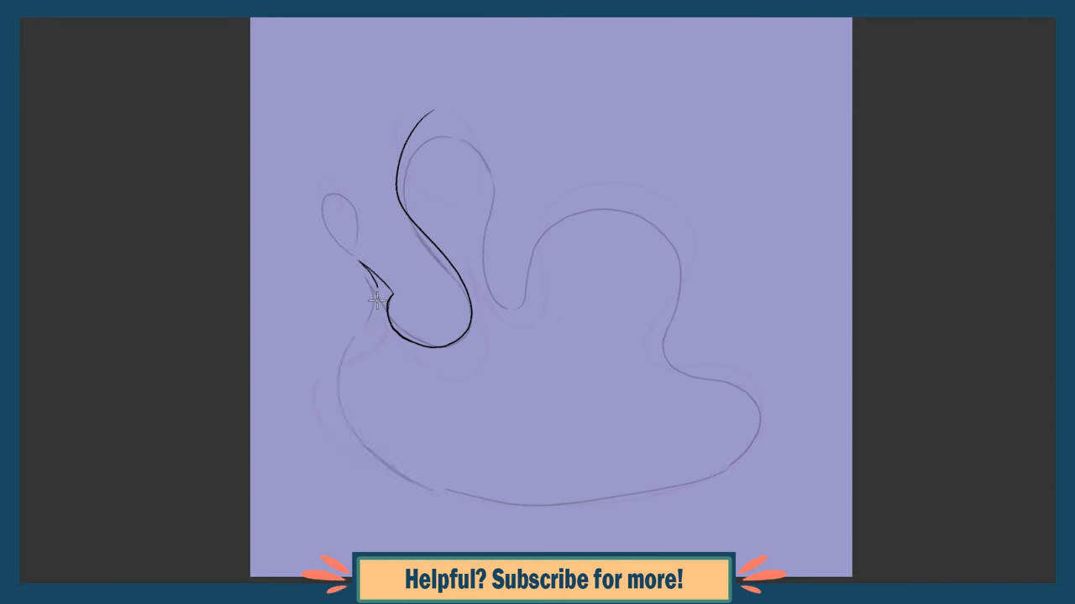
# Step: Extend the curling flame tongue outline across the upper right of the frame
pyautogui.moveTo(403, 101); pyautogui.dragTo(705, 369)
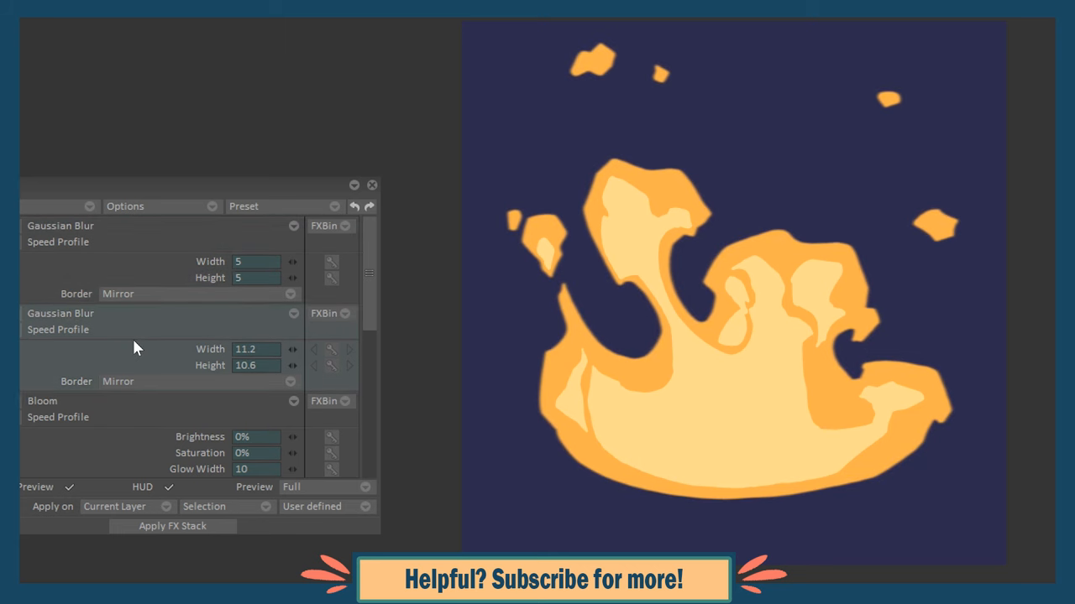
# Step: Start applying the Gaussian Blur FX stack to the orange glow layer
pyautogui.click(172, 525)
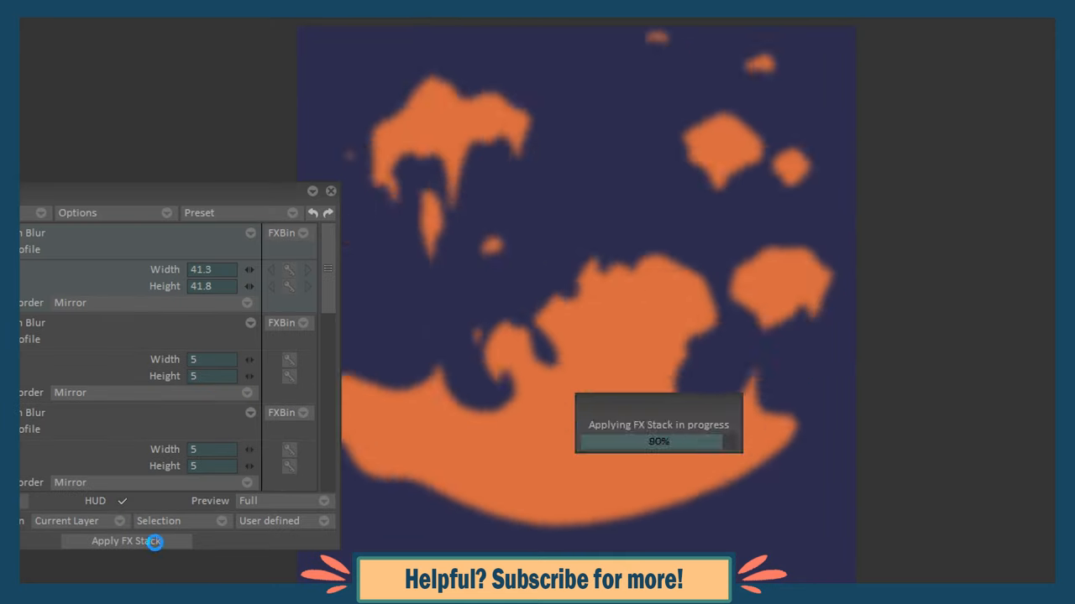